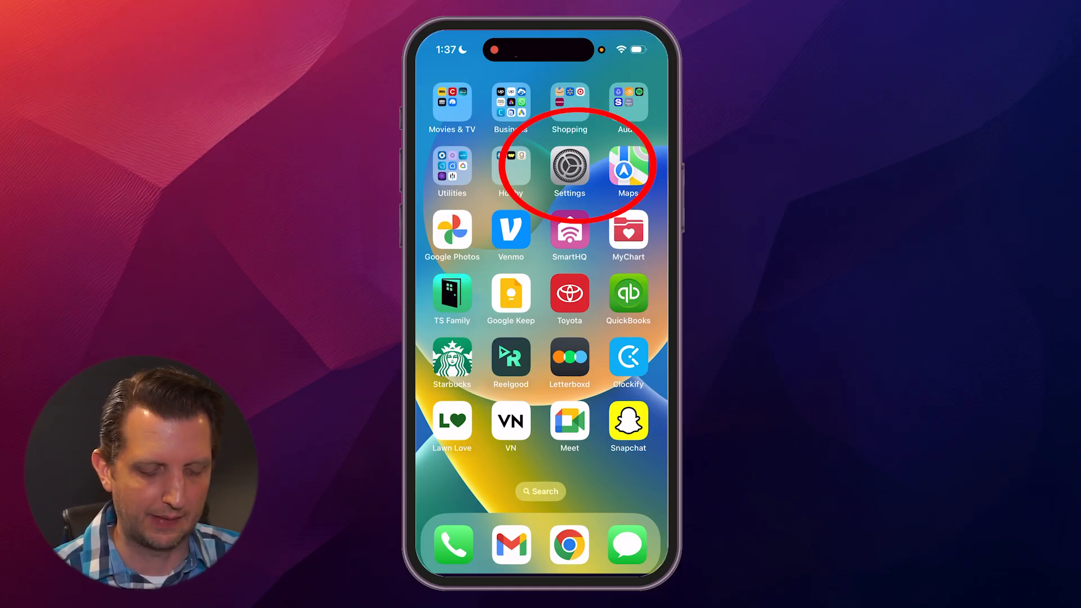
# - Open Settings, go to Cellular, and begin adding a new eSIM
pyautogui.click(569, 166)
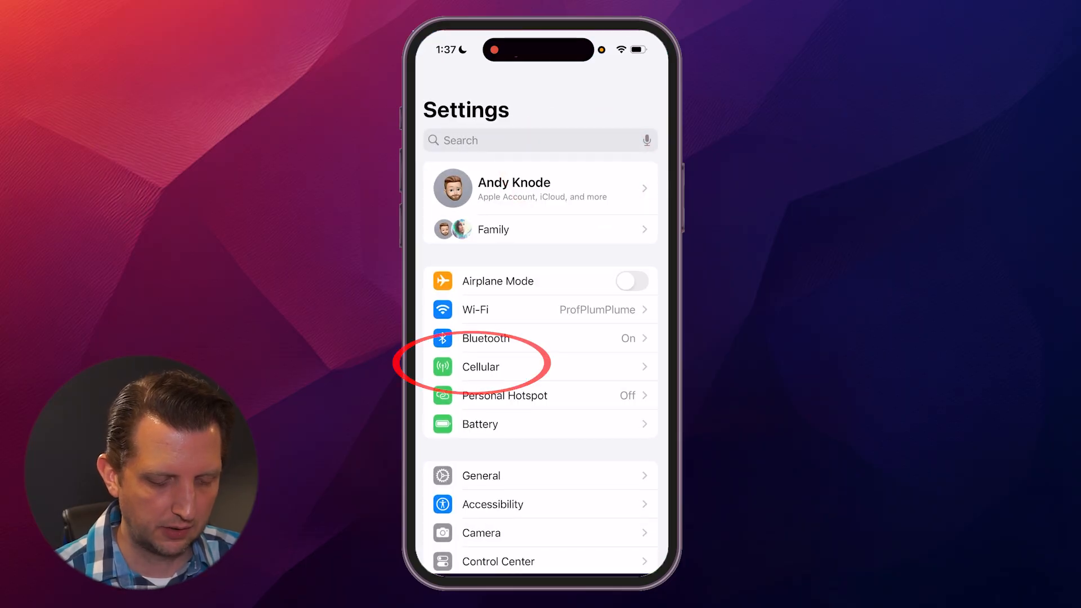
pyautogui.click(480, 366)
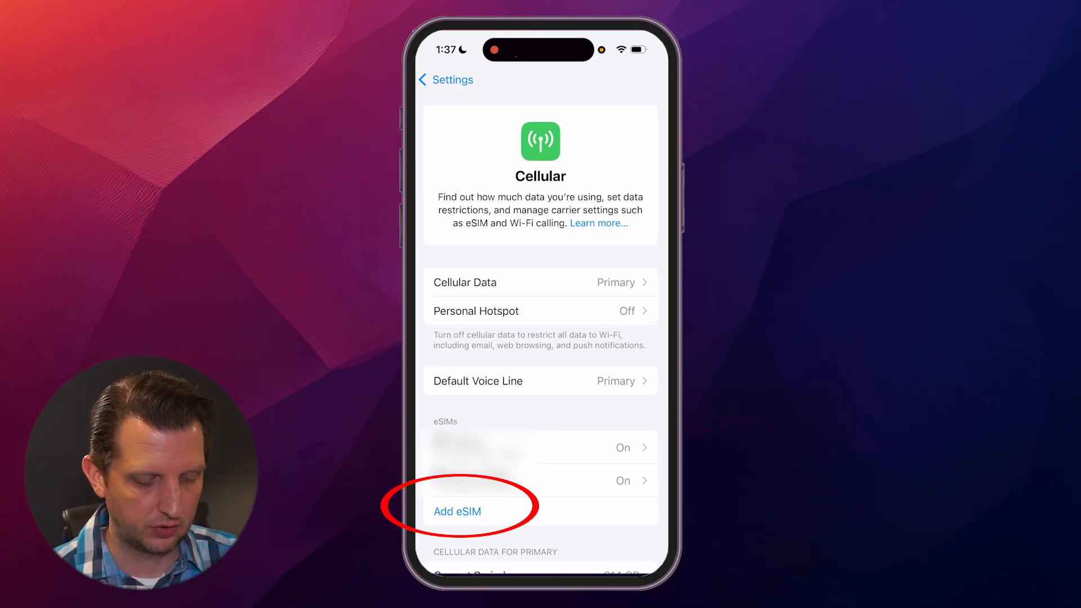
pyautogui.click(456, 510)
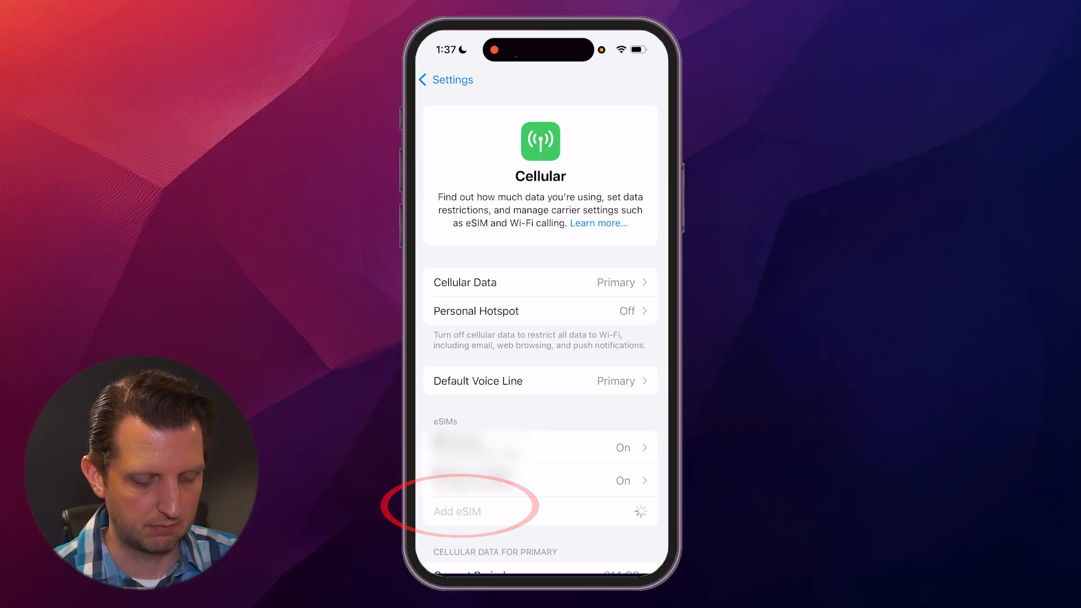
pyautogui.click(457, 510)
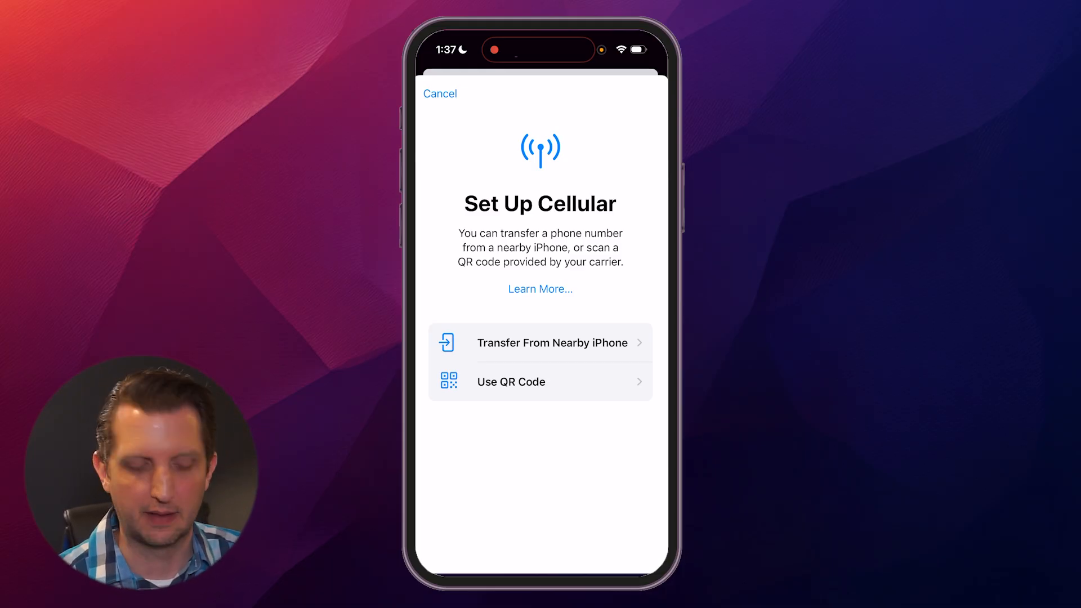
pyautogui.click(439, 93)
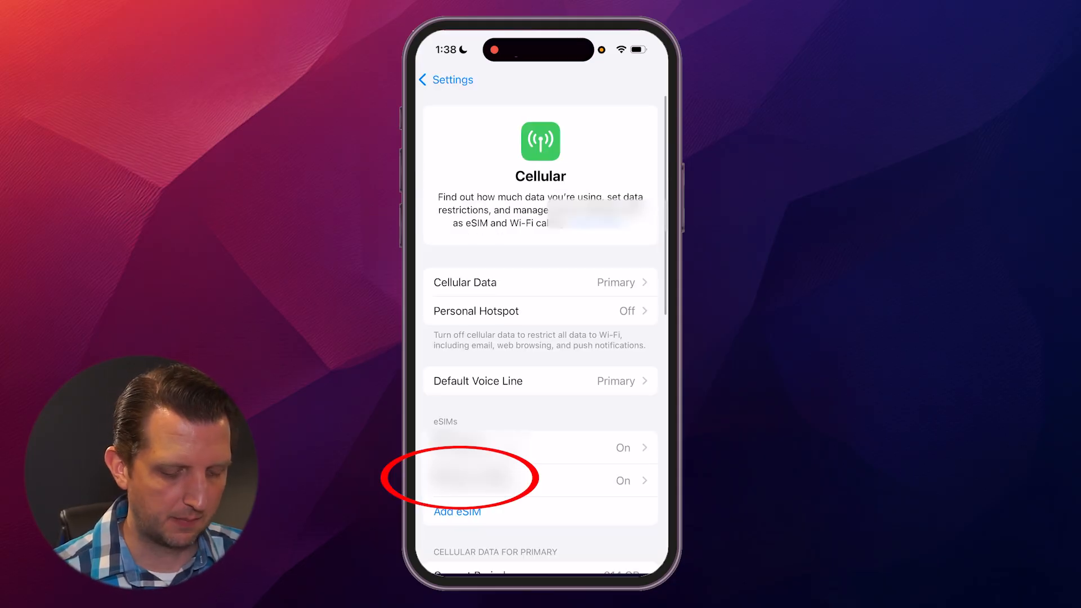
# - View the Verizon 'Stormy Night' eSIM line details, then return to the Cellular overview
pyautogui.click(539, 480)
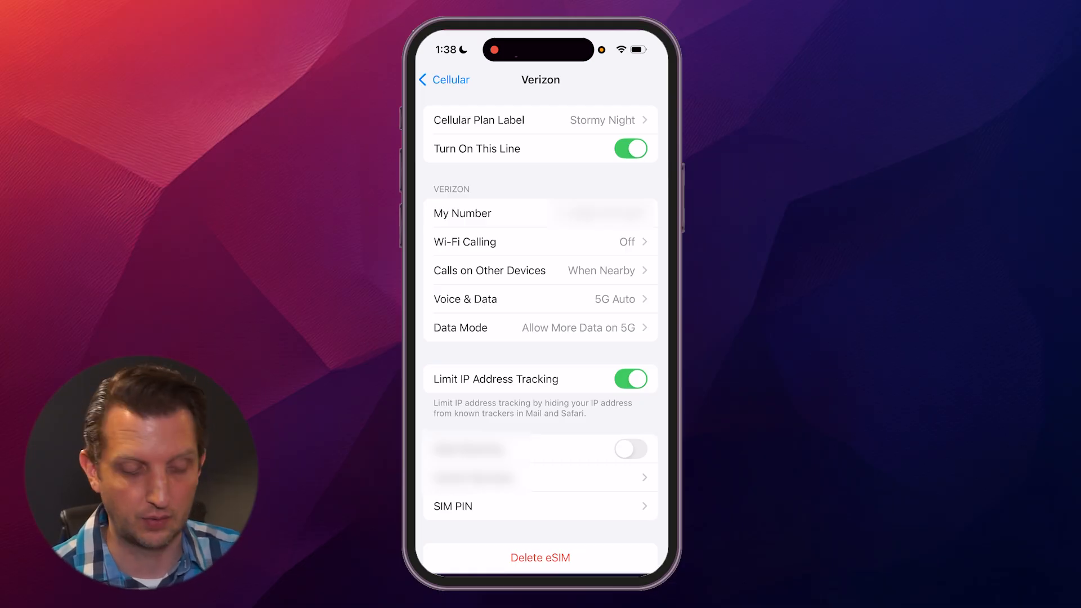
pyautogui.click(444, 79)
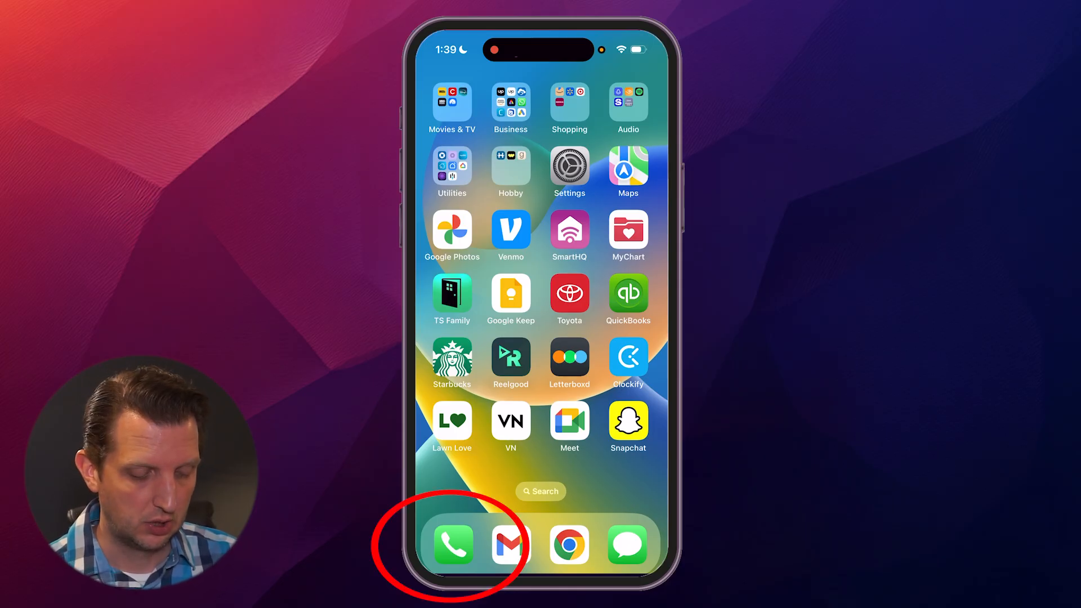
# - Open the Phone app from the dock and switch to its Keypad tab
pyautogui.click(452, 544)
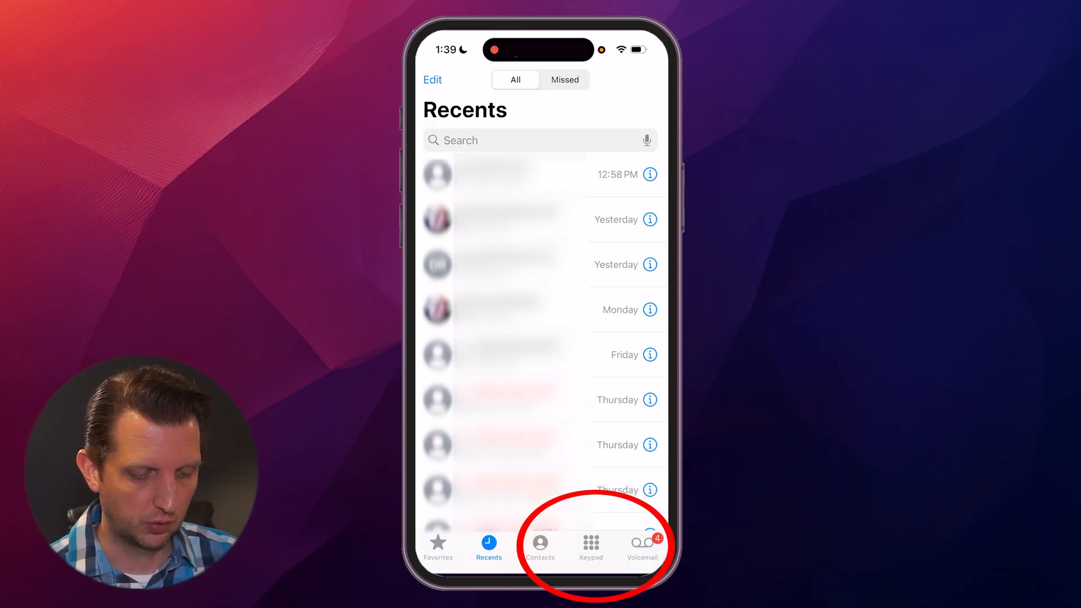
pyautogui.click(590, 547)
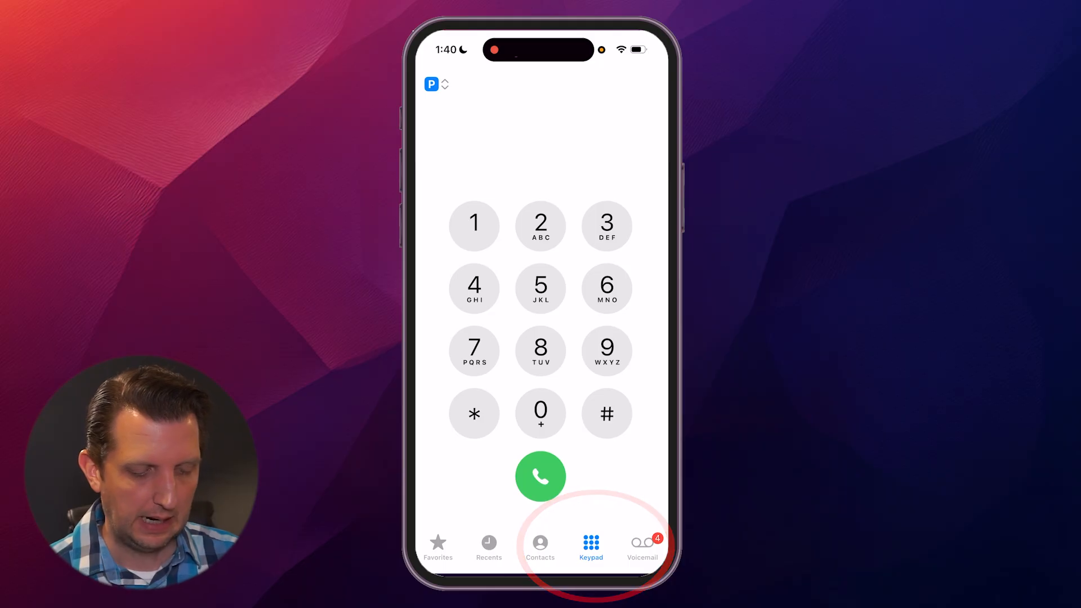